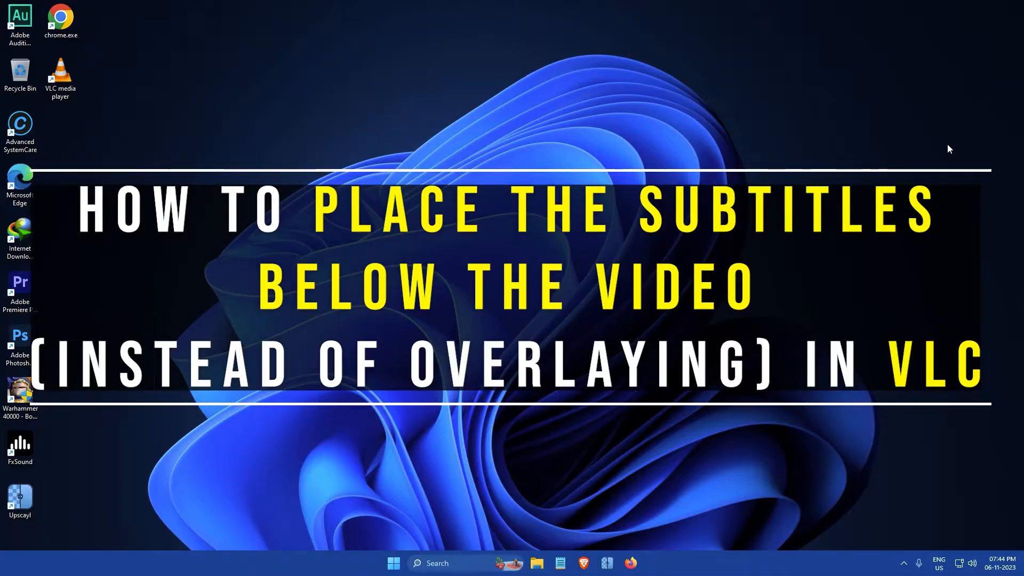
Show VLC's Tools menu.
{"action": "left_click", "coordinate": [241, 27]}
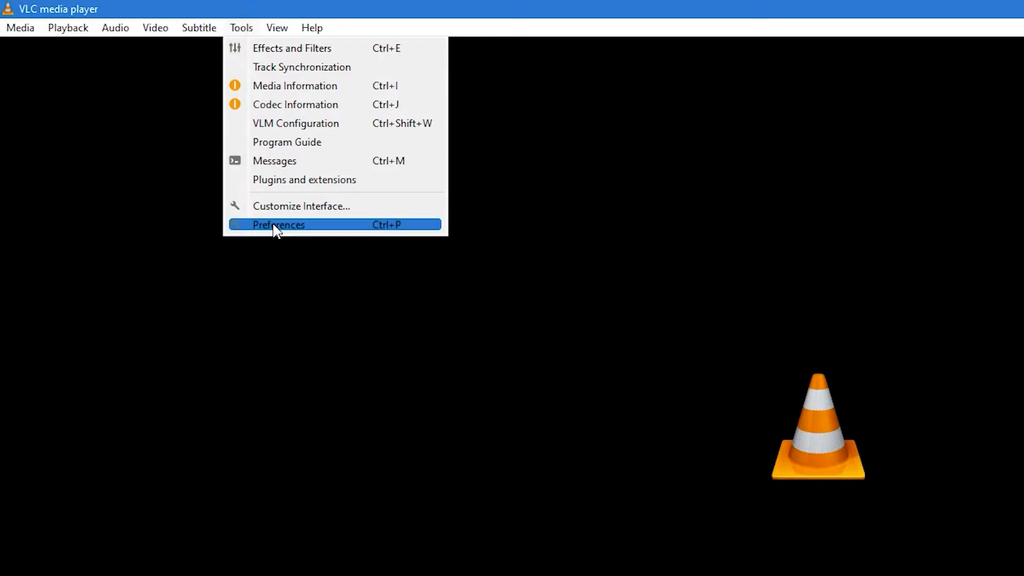
Open Preferences with Show settings set to All.
{"action": "left_click", "coordinate": [278, 225]}
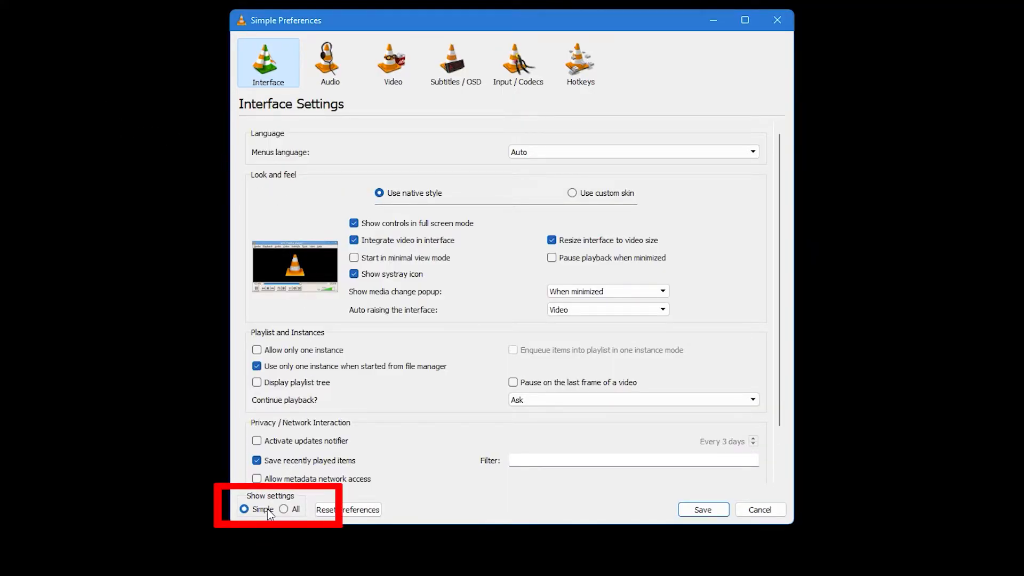
{"action": "left_click", "coordinate": [284, 509]}
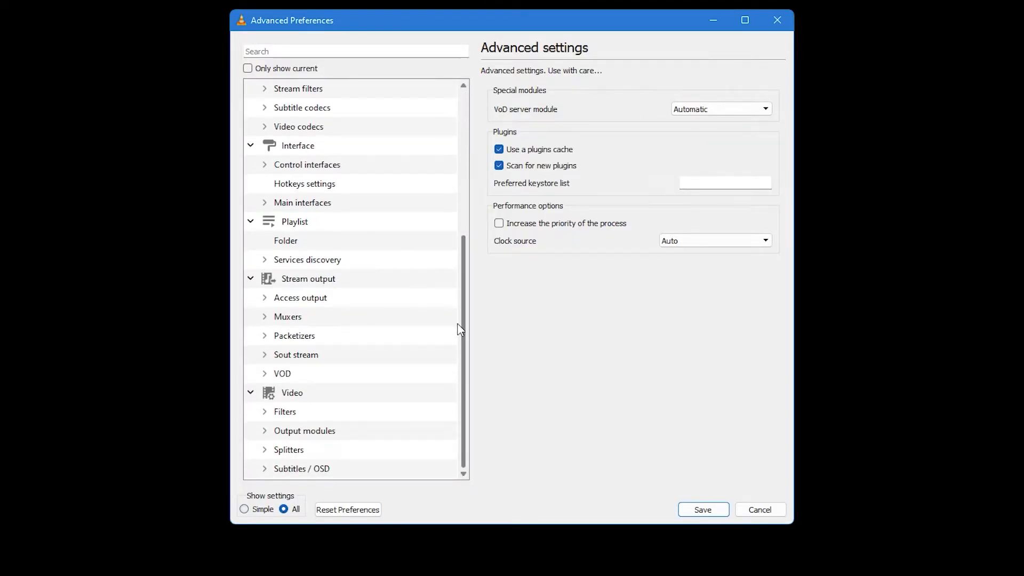
Enable the Video cropping filter under Video > Filters and show the Croppadd settings.
{"action": "left_click", "coordinate": [285, 412]}
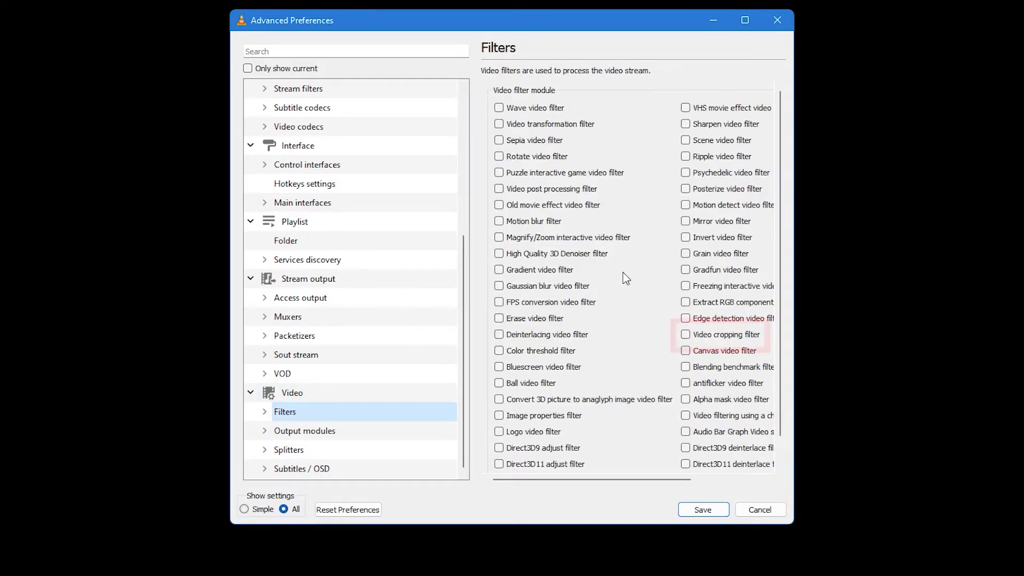
{"action": "left_click", "coordinate": [686, 335]}
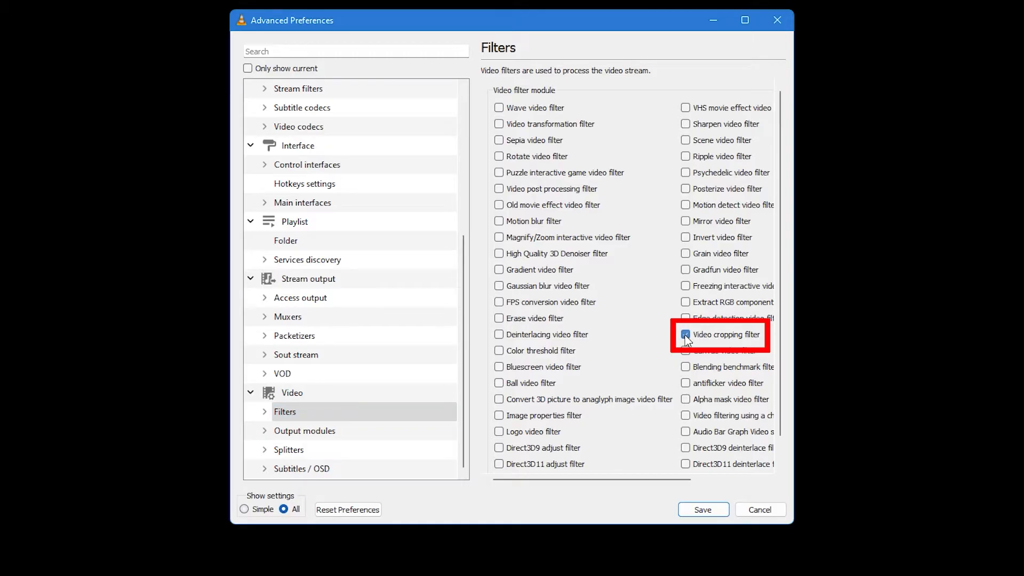
{"action": "left_click", "coordinate": [686, 334]}
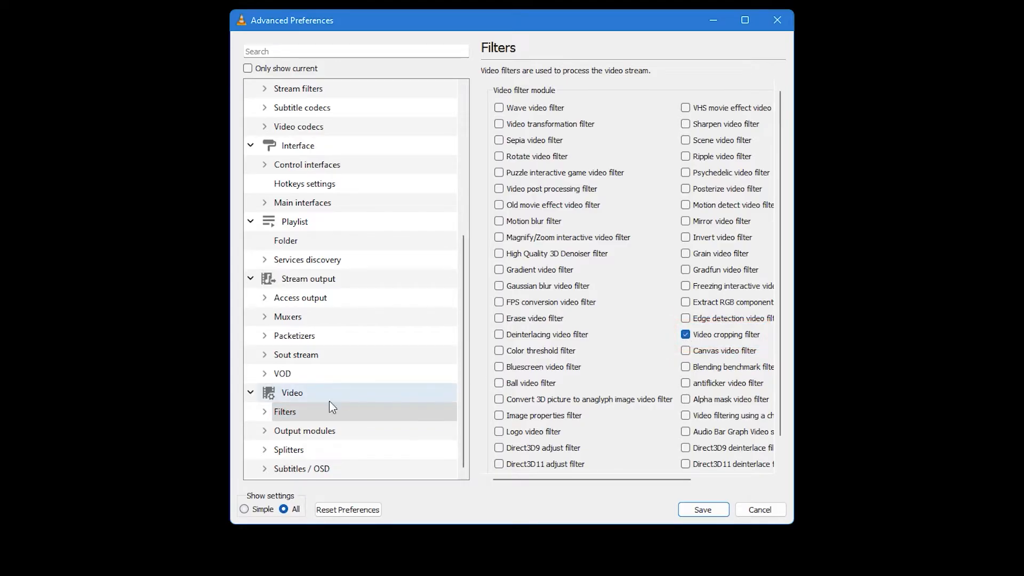
{"action": "left_click", "coordinate": [264, 411]}
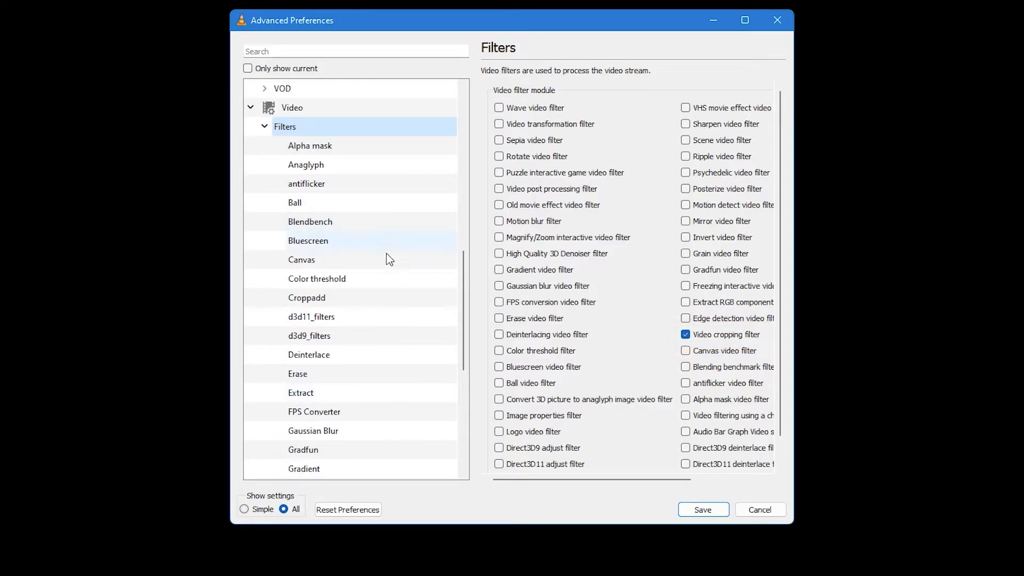
{"action": "left_click", "coordinate": [306, 297]}
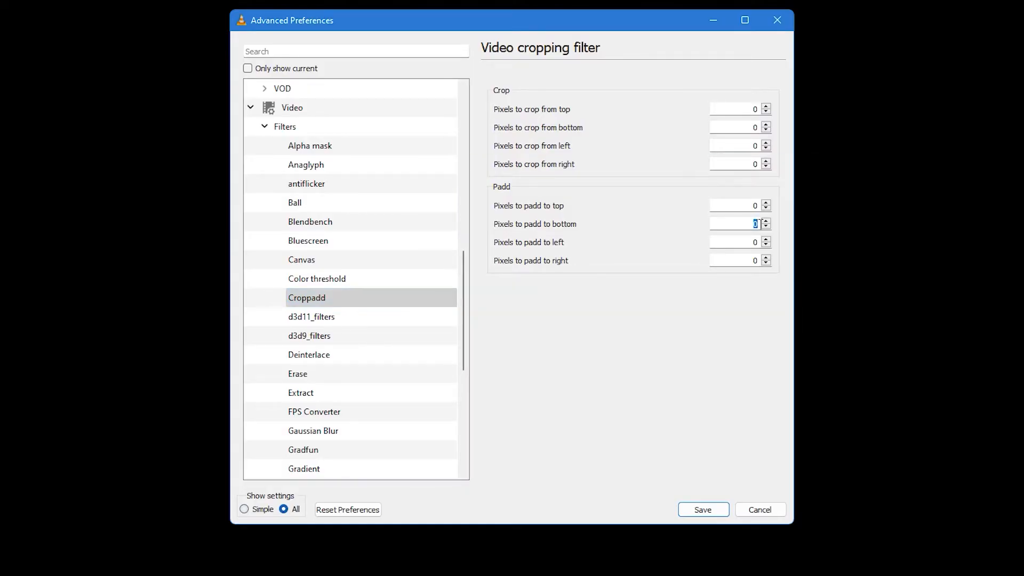
Enter 200 in Croppadd's 'Pixels to padd to bottom'.
{"action": "type", "text": "200"}
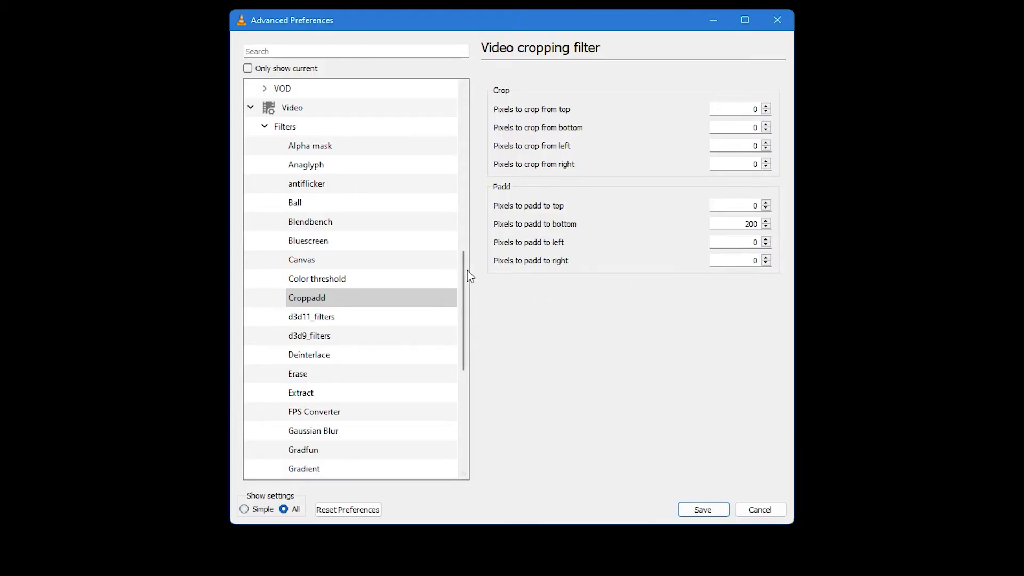
Set 'Force subtitle position' to -200 under Subtitles / OSD and save preferences.
{"action": "scroll", "scroll_direction": "down", "scroll_amount": 3}
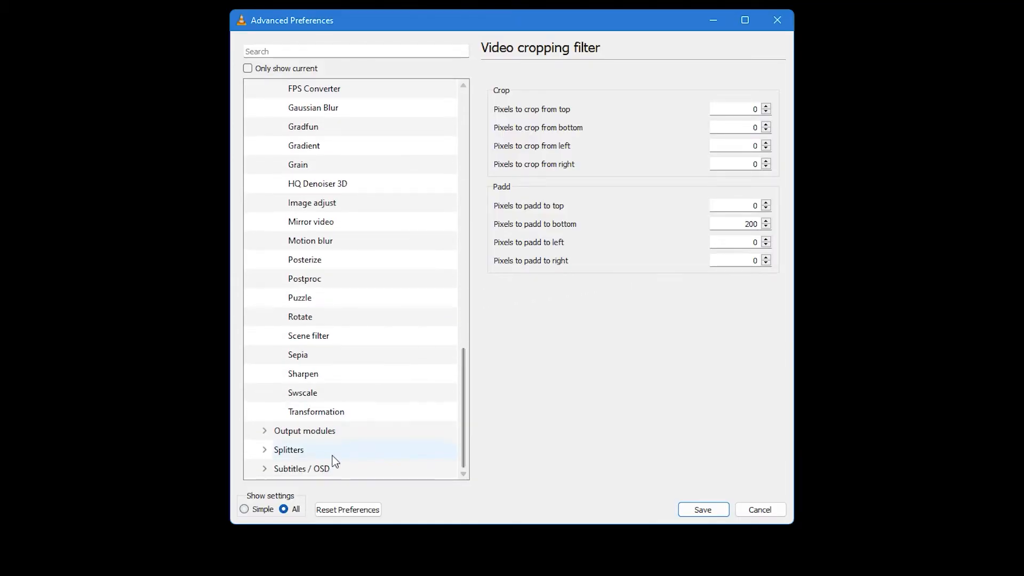
{"action": "left_click", "coordinate": [302, 468]}
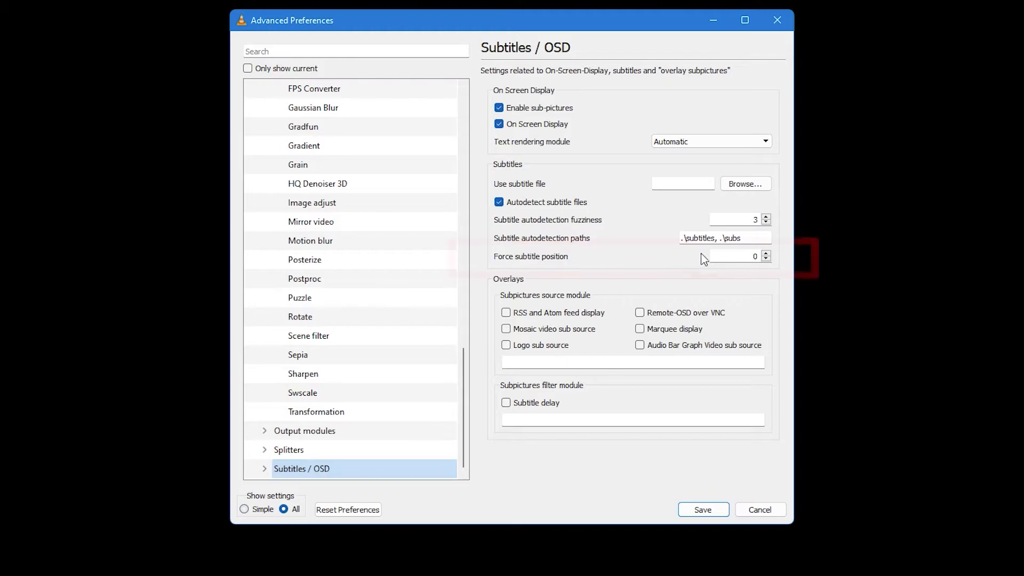
{"action": "left_click", "coordinate": [732, 256]}
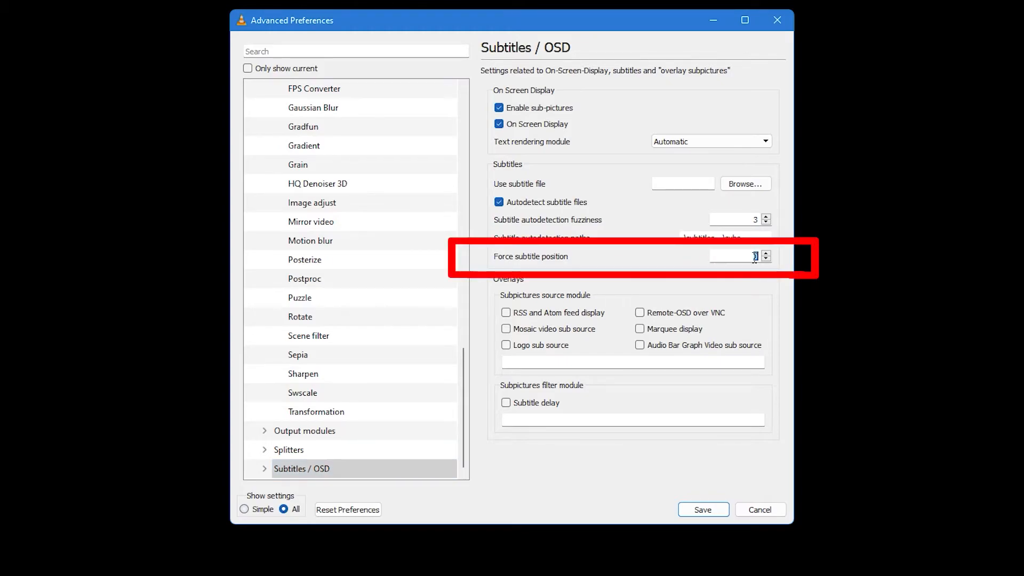
{"action": "mouse_move", "coordinate": [741, 256]}
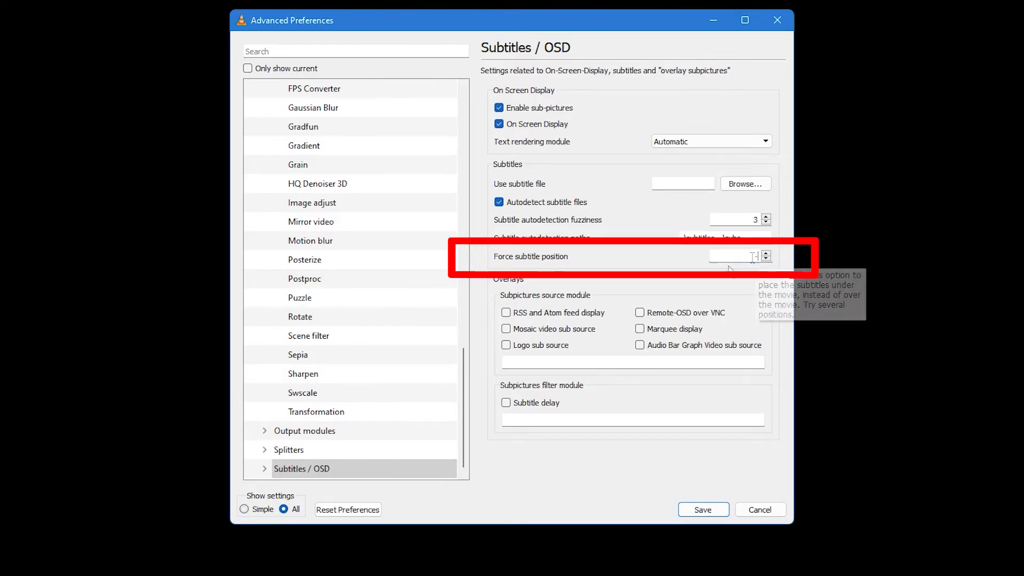
{"action": "type", "text": "-200"}
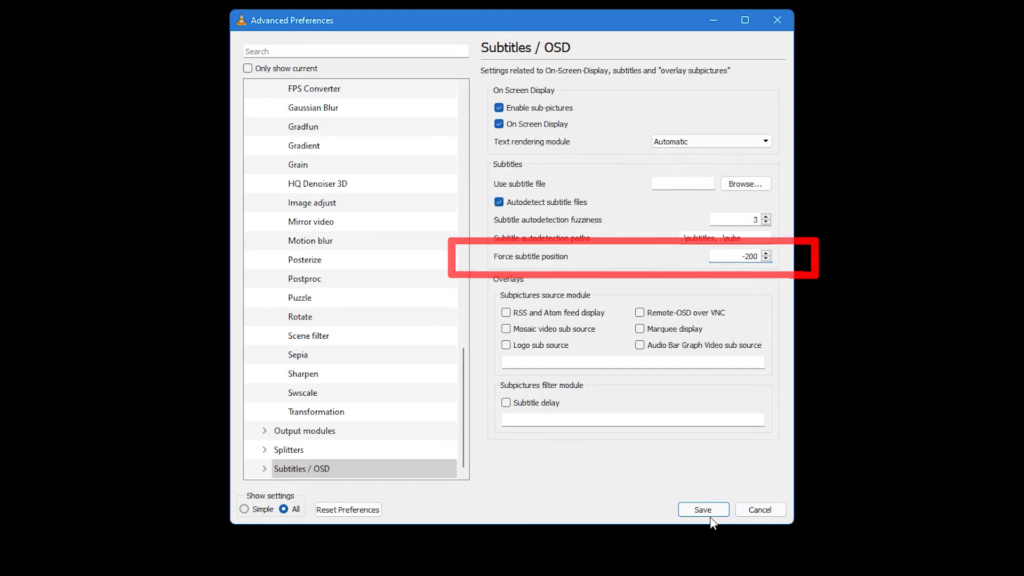
{"action": "left_click", "coordinate": [703, 509]}
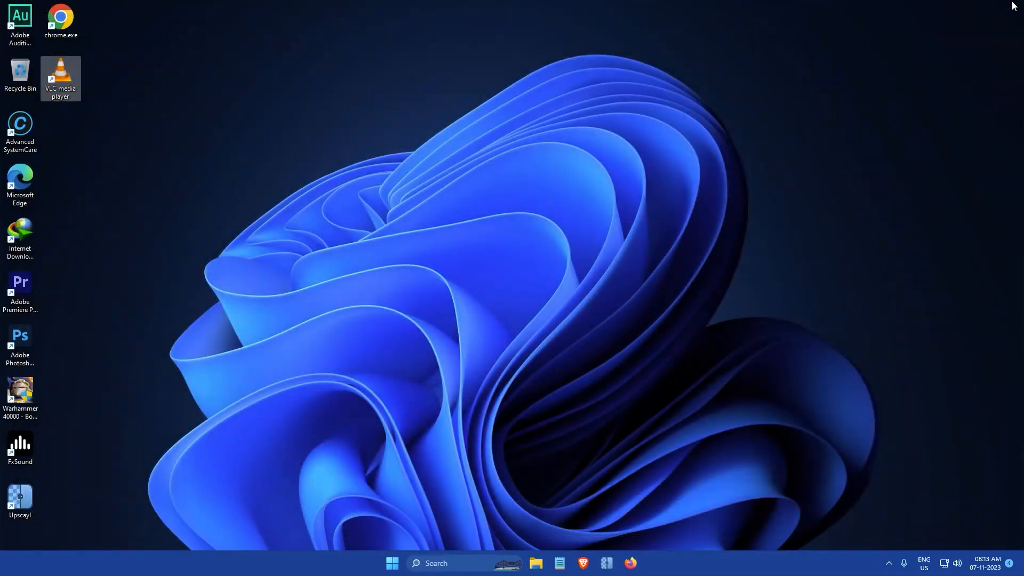
Relaunch VLC from its desktop shortcut, loading Artificial.Intelligence.2001.mp4.
{"action": "double_click", "coordinate": [60, 79]}
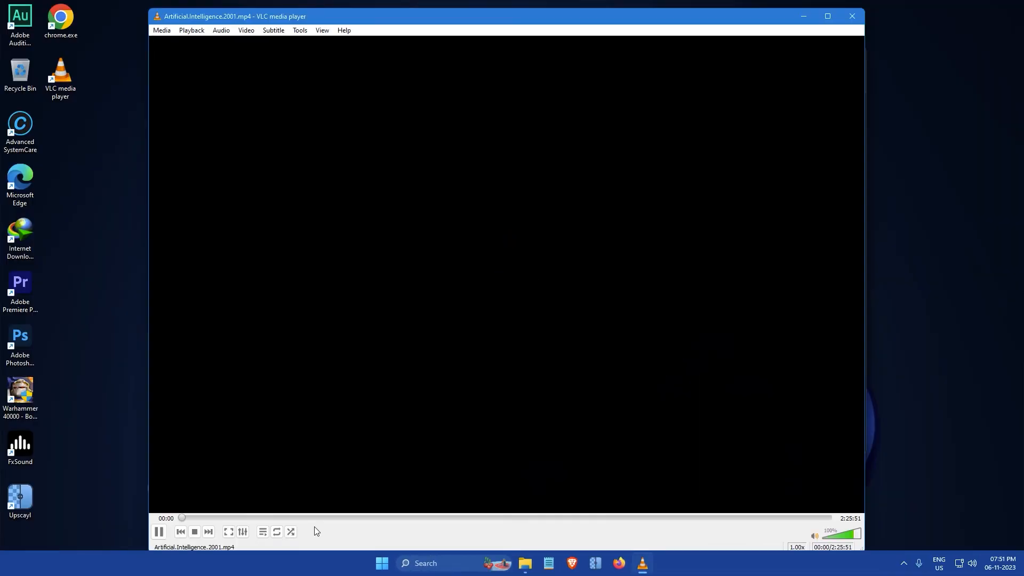